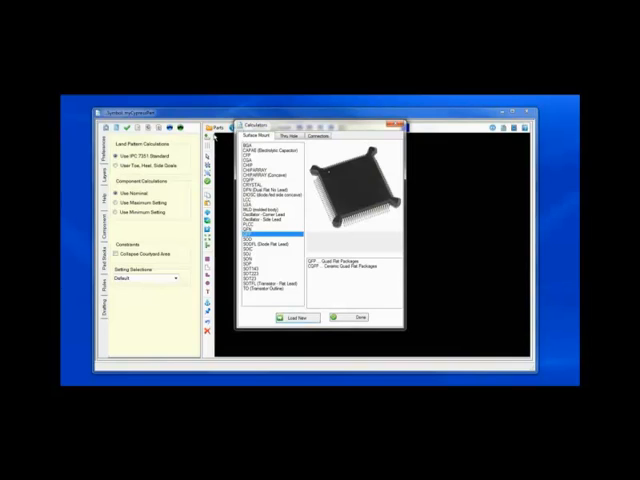
# Step: Load a new QFP land pattern and annotate its pads with name, direction, function and group
pyautogui.click(294, 318)
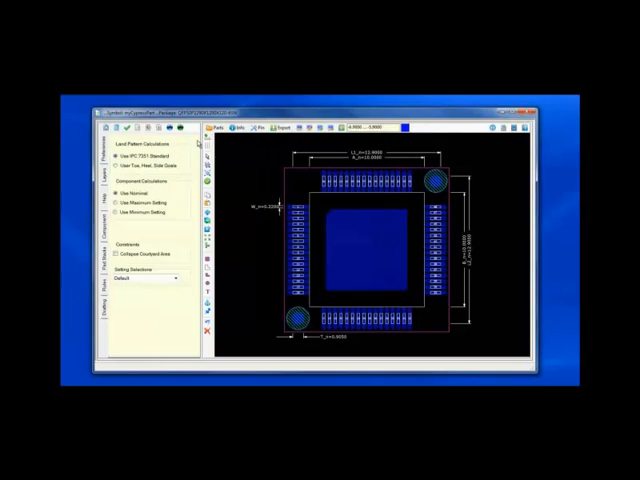
pyautogui.click(221, 128)
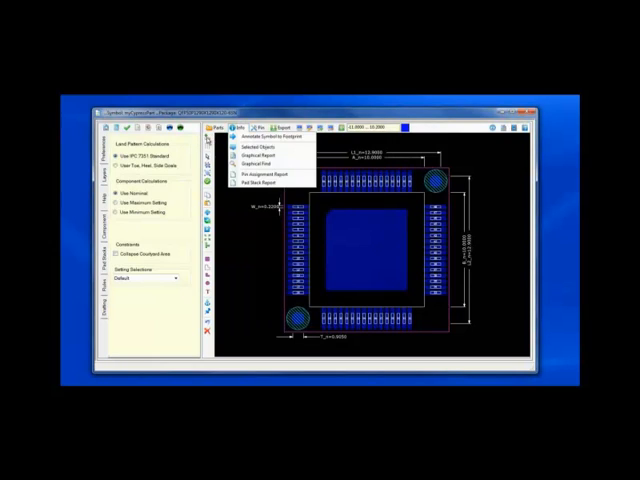
pyautogui.moveTo(275, 137)
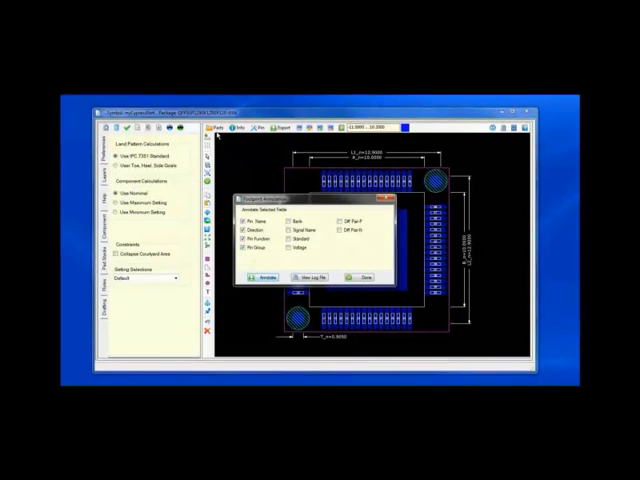
pyautogui.click(265, 277)
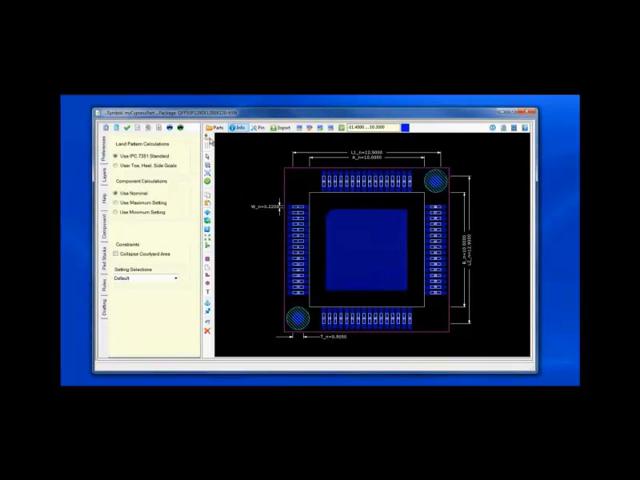
# Step: Display the Graphical Report showing all terminals with missing pin assignments
pyautogui.click(238, 129)
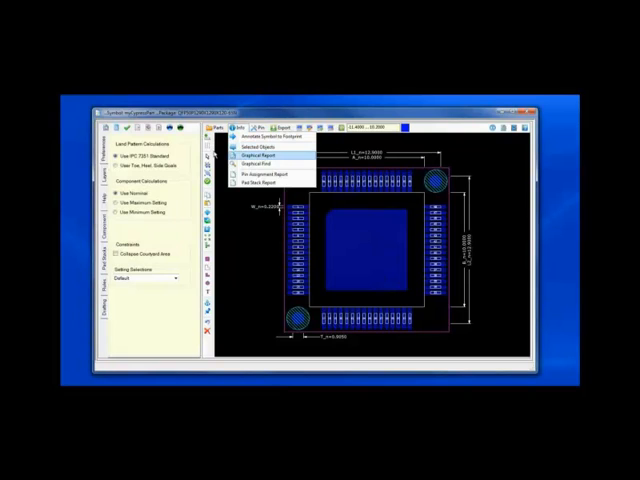
pyautogui.click(257, 154)
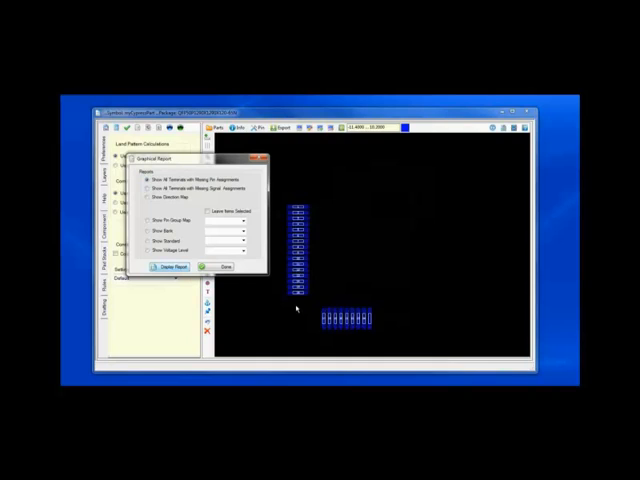
pyautogui.click(210, 267)
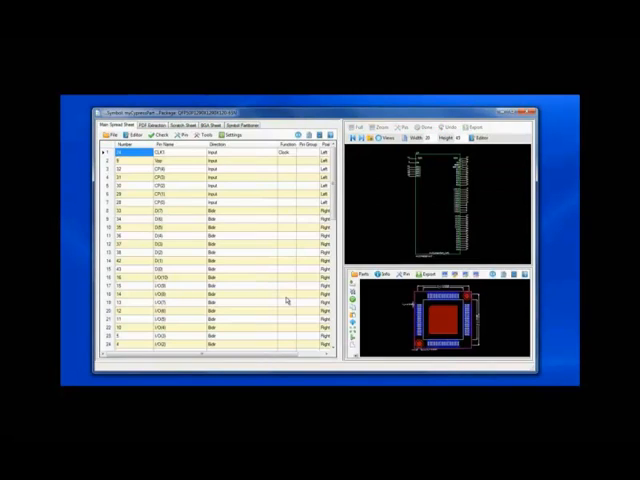
pyautogui.click(109, 134)
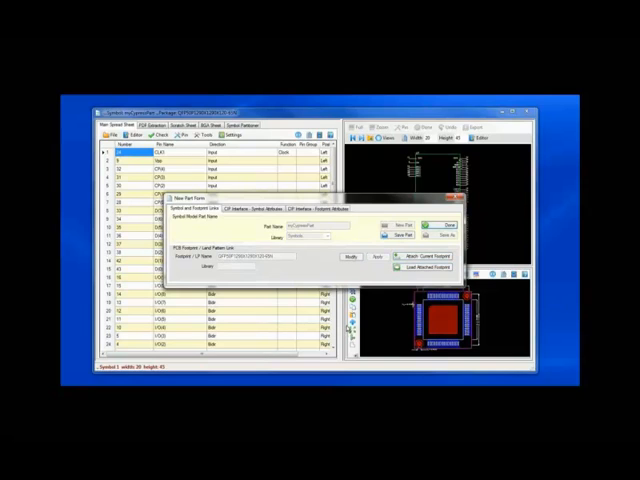
pyautogui.click(455, 199)
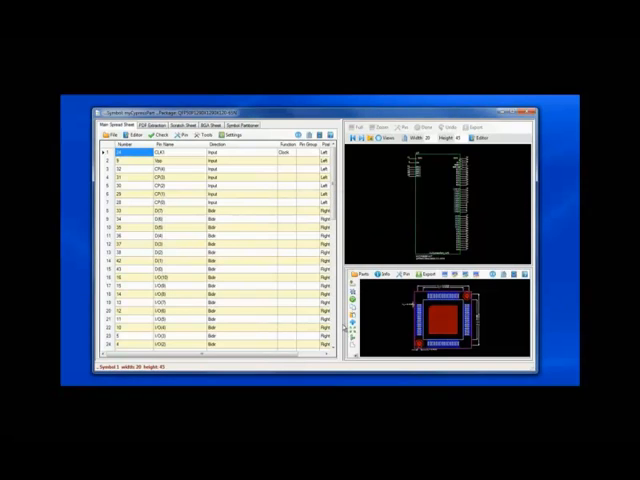
# Step: Zoom into the symbol on the Symbol Partitioner sheet, then return to the Main Spread Sheet
pyautogui.click(234, 124)
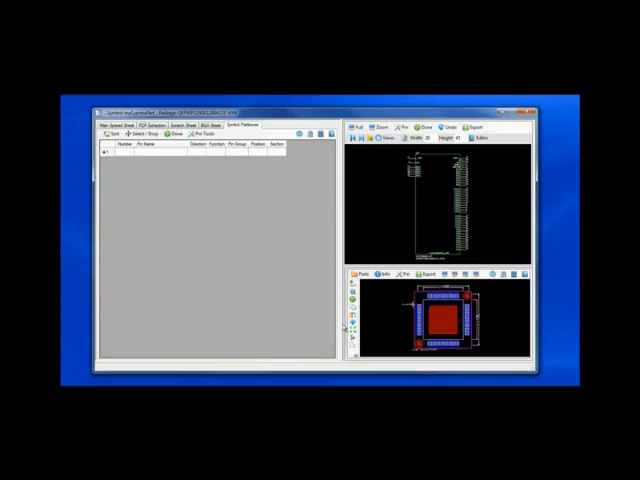
pyautogui.click(378, 124)
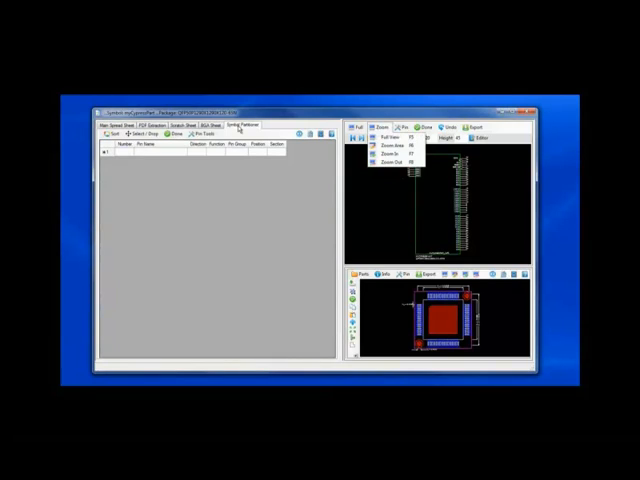
pyautogui.click(376, 139)
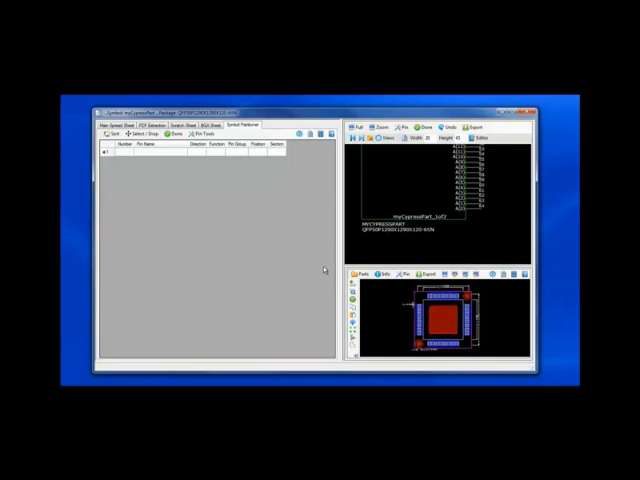
pyautogui.click(473, 124)
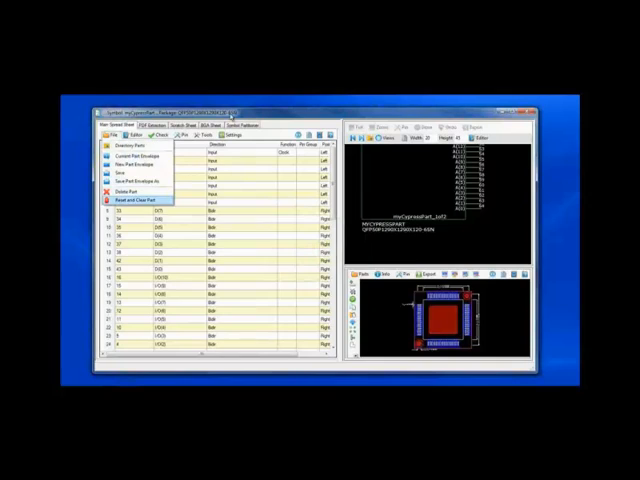
# Step: Reset and clear the part and its footprint package, confirming with Yes
pyautogui.click(138, 202)
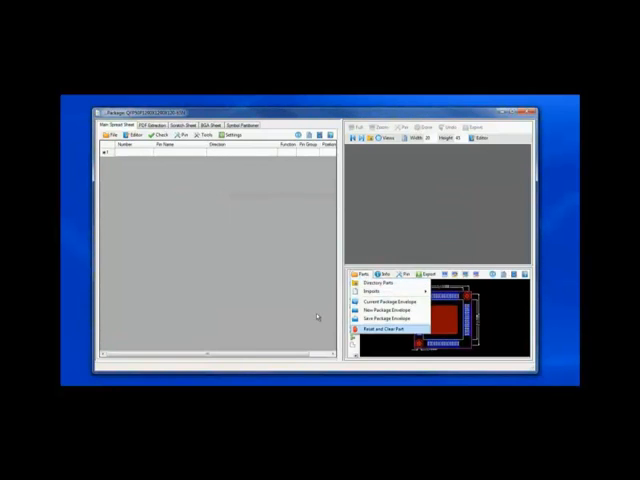
pyautogui.click(378, 329)
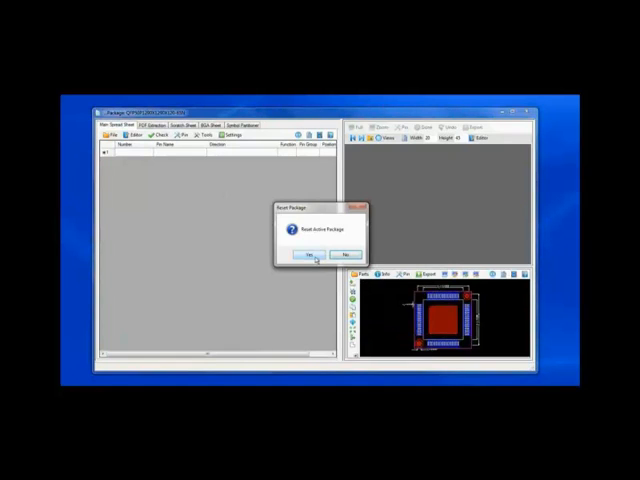
pyautogui.click(310, 256)
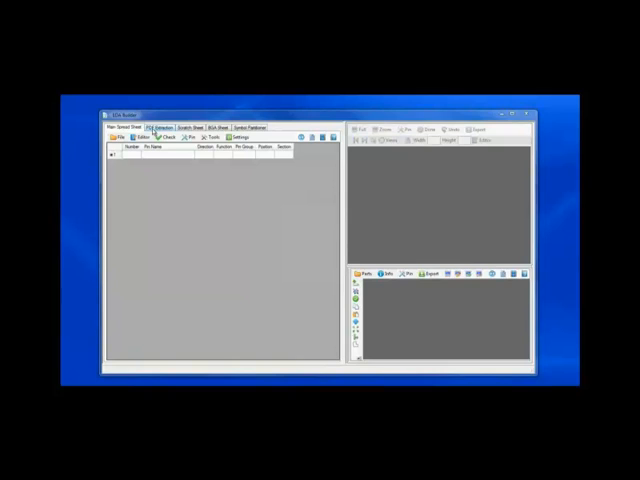
# Step: Browse for the datasheet PDF from the PDF Extraction sheet
pyautogui.click(162, 126)
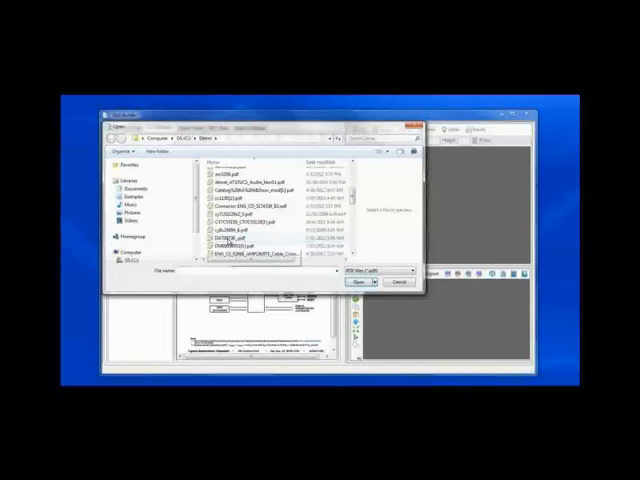
pyautogui.click(225, 238)
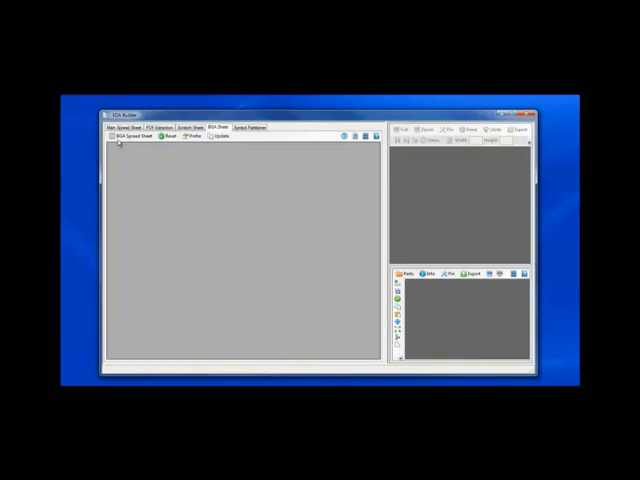
# Step: Build a 15-row, 11-column BGA grid with A1-style pin naming
pyautogui.click(126, 143)
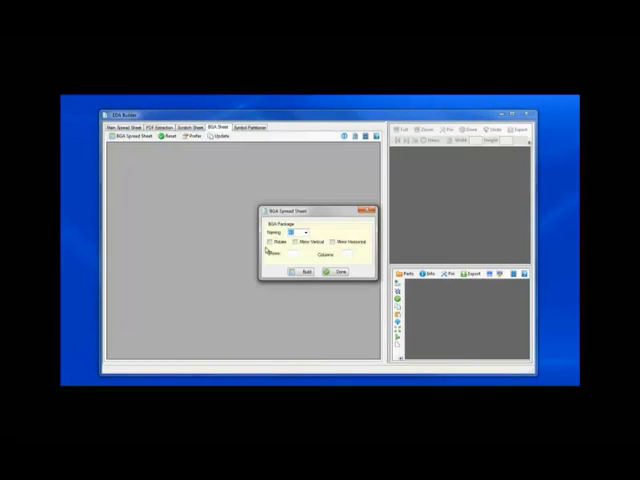
pyautogui.click(311, 232)
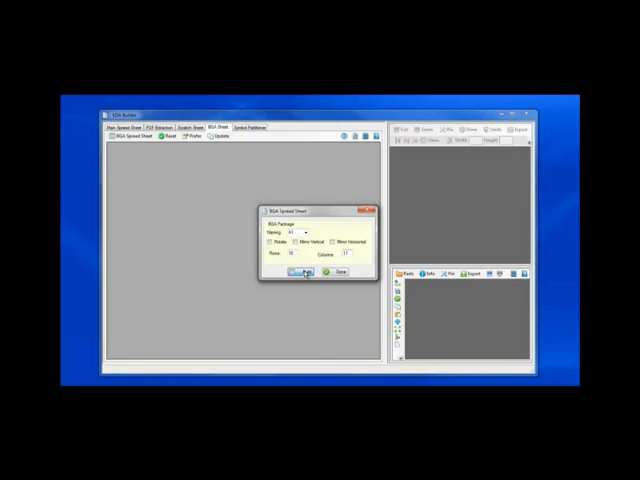
pyautogui.click(307, 272)
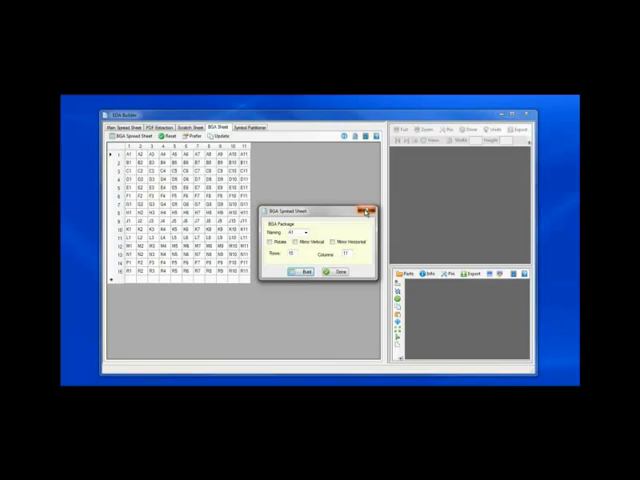
pyautogui.click(338, 271)
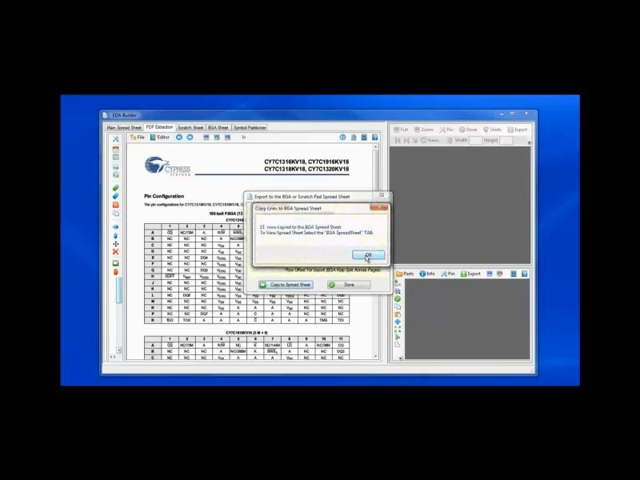
# Step: Acknowledge the 15 copied datasheet rows and view the filled BGA sheet
pyautogui.click(352, 284)
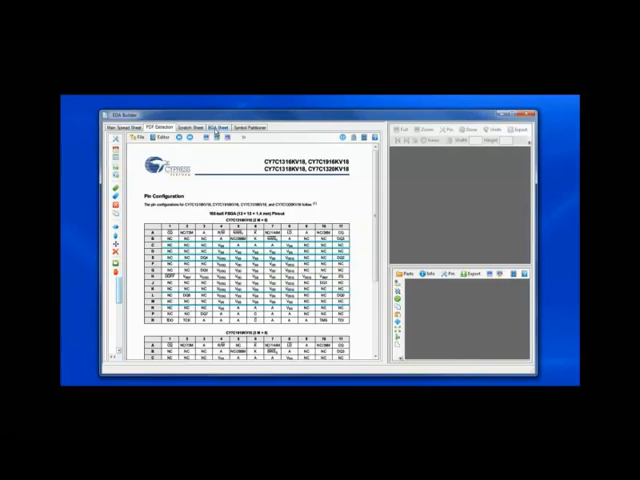
pyautogui.click(215, 125)
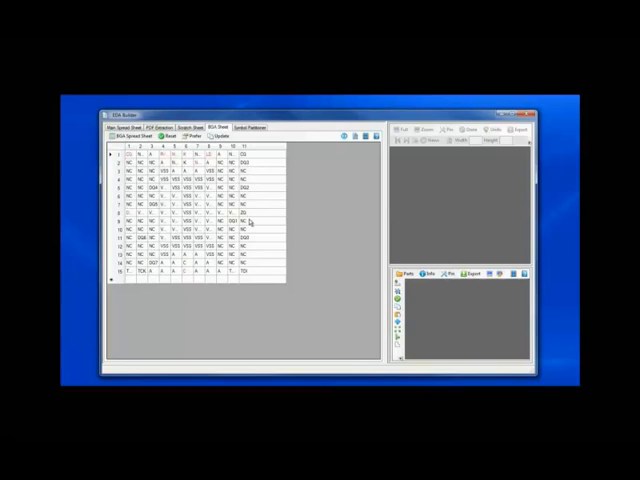
pyautogui.moveTo(243, 216)
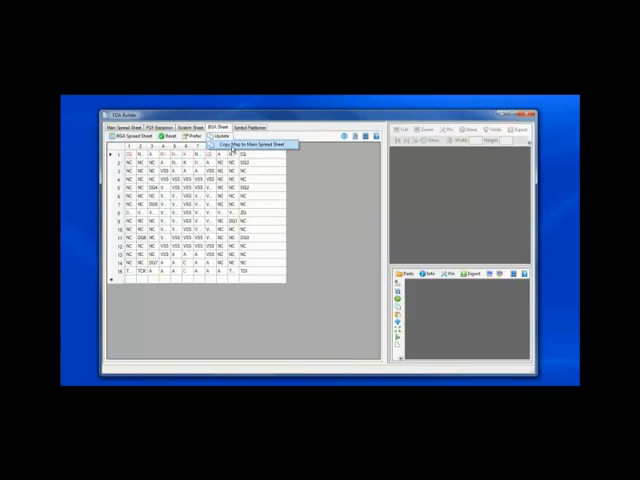
# Step: Copy the BGA map to the Main Spread Sheet, confirming the reset and 165-record message
pyautogui.click(240, 145)
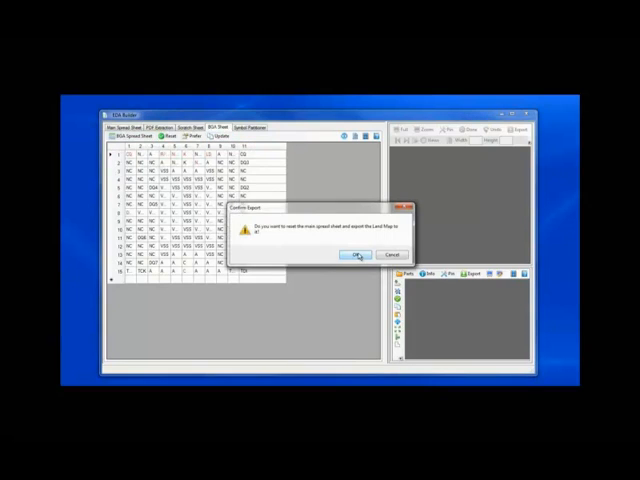
pyautogui.click(352, 254)
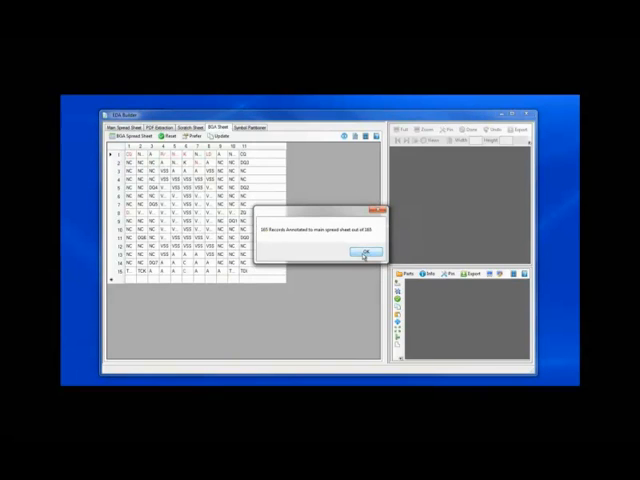
pyautogui.click(359, 256)
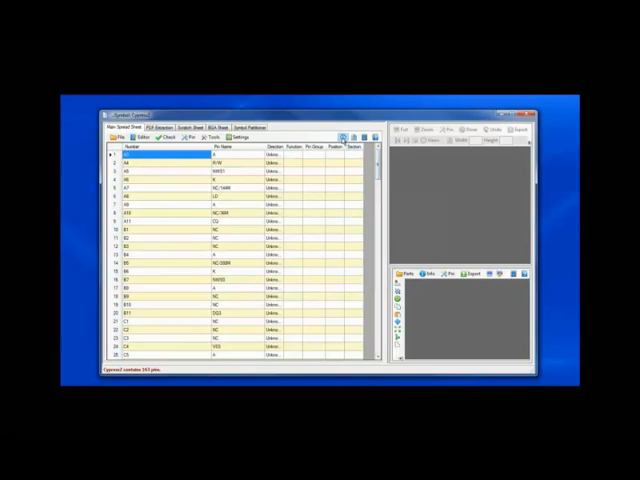
# Step: Switch to the Footprint Builder from the builders list
pyautogui.click(343, 138)
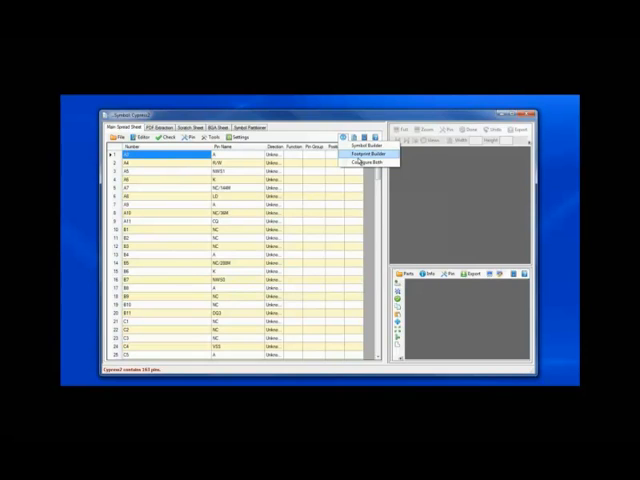
pyautogui.click(360, 154)
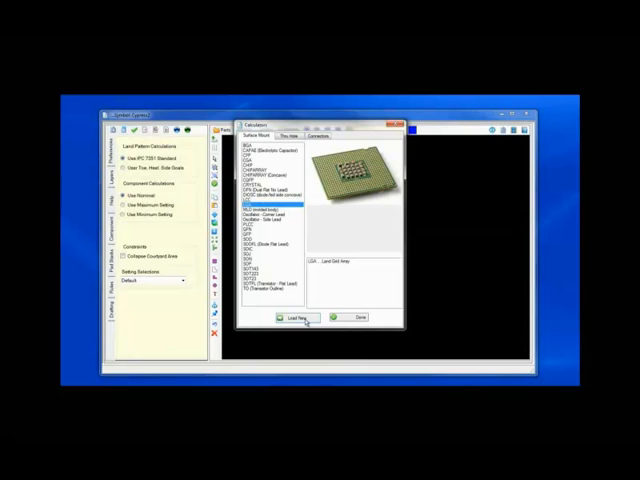
# Step: Load a new land grid array footprint from the Calculator
pyautogui.click(290, 317)
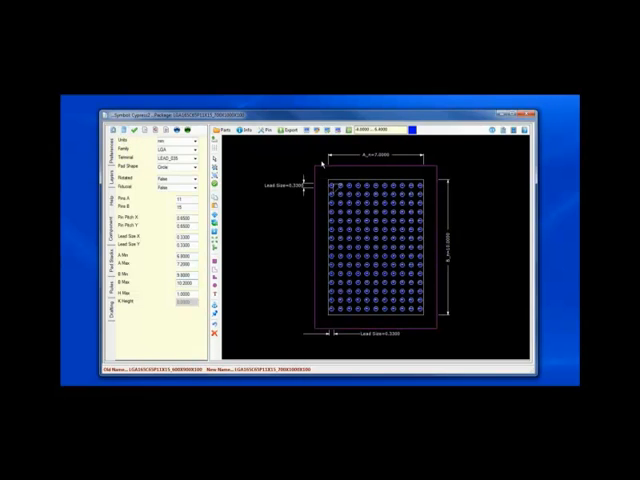
# Step: Annotate the LGA footprint pads with pin names and directions
pyautogui.click(241, 131)
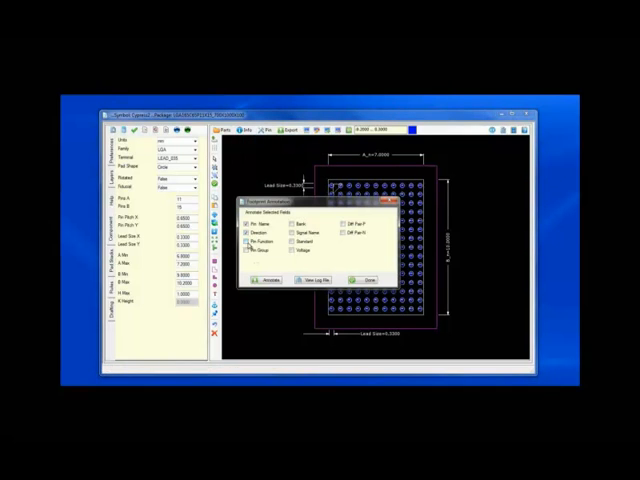
pyautogui.click(266, 279)
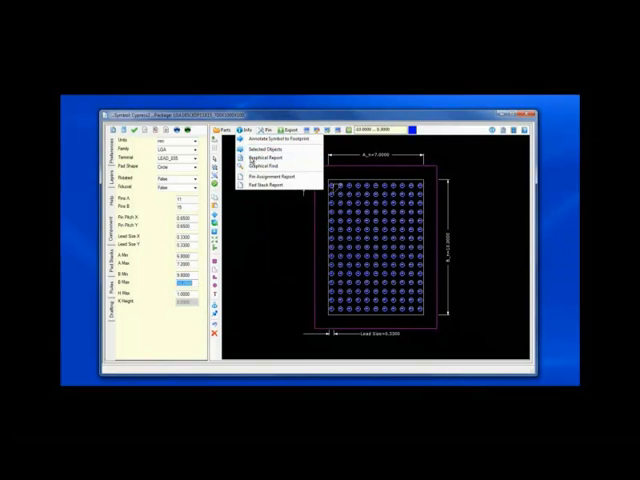
# Step: Display the graphical report of all terminals with missing pin assignments
pyautogui.click(258, 163)
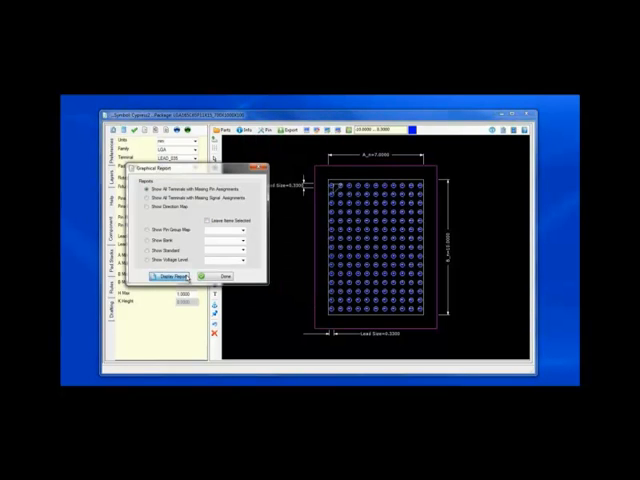
pyautogui.click(163, 274)
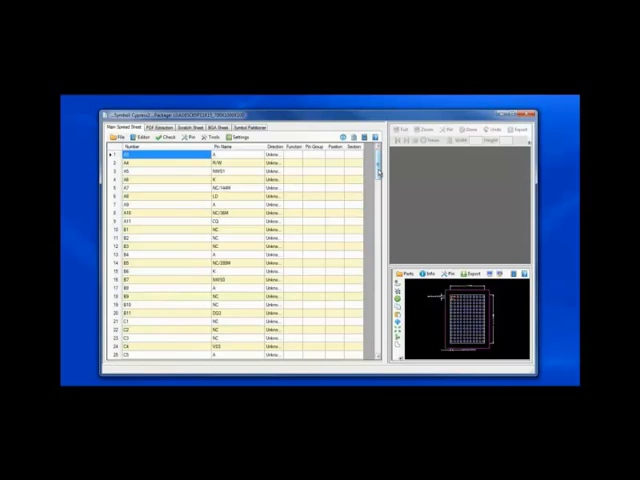
pyautogui.scroll(-3)
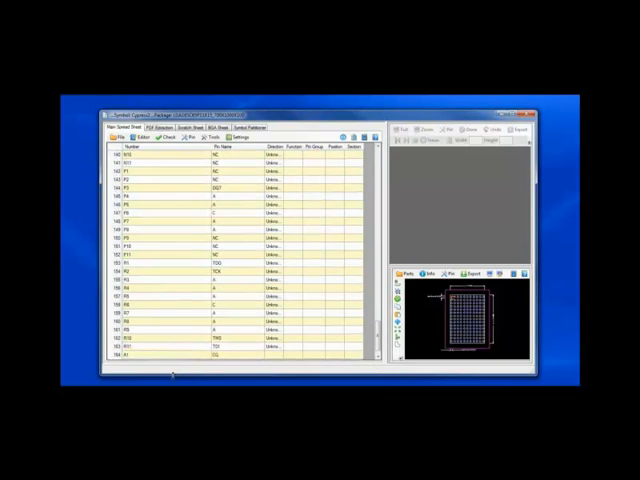
pyautogui.moveTo(171, 231)
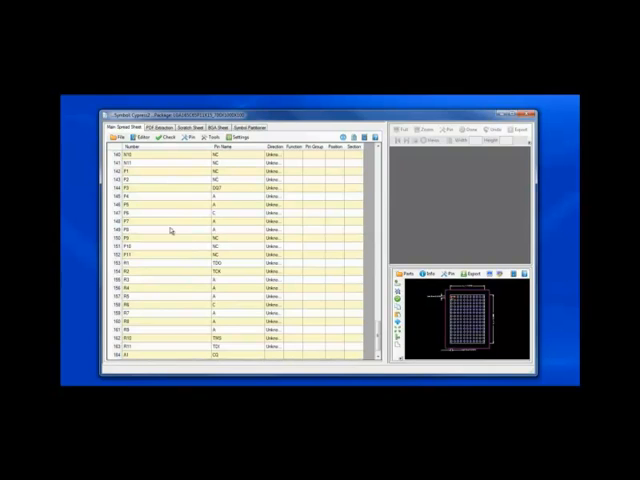